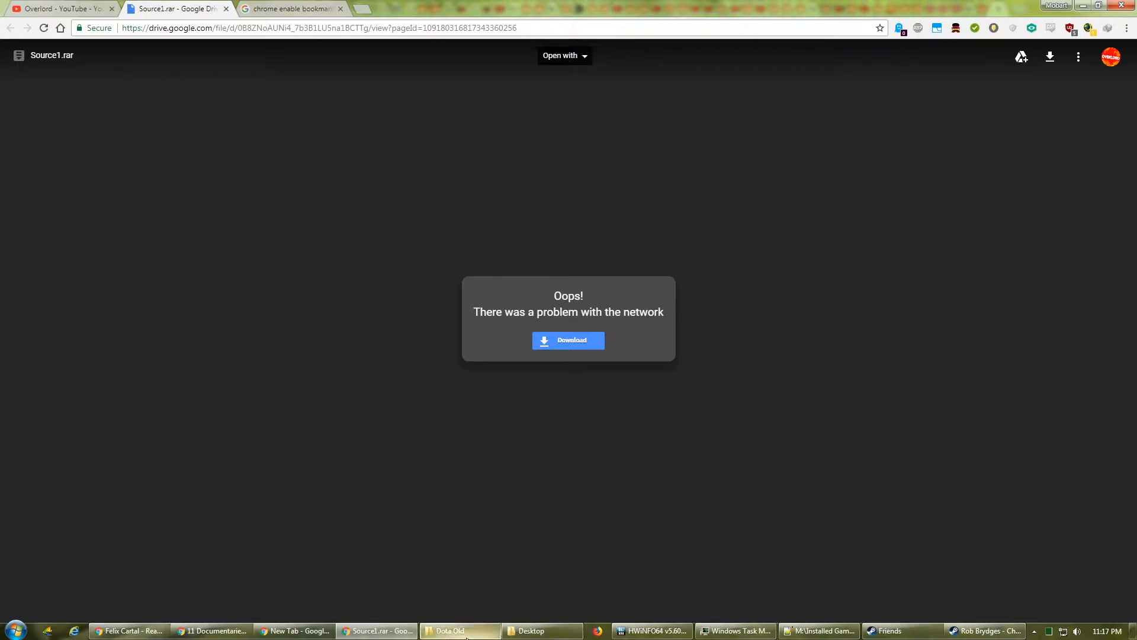
Inspect Source1.rar in WinRAR, then extract its files into the Dota Old folder.
left_click(459, 630)
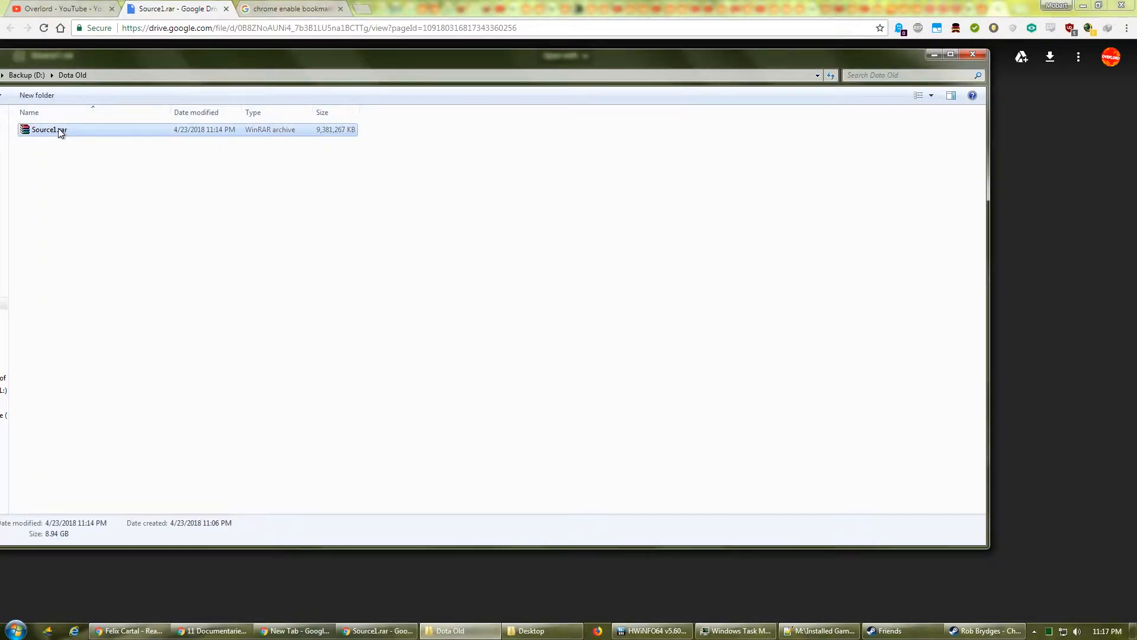
right_click(50, 130)
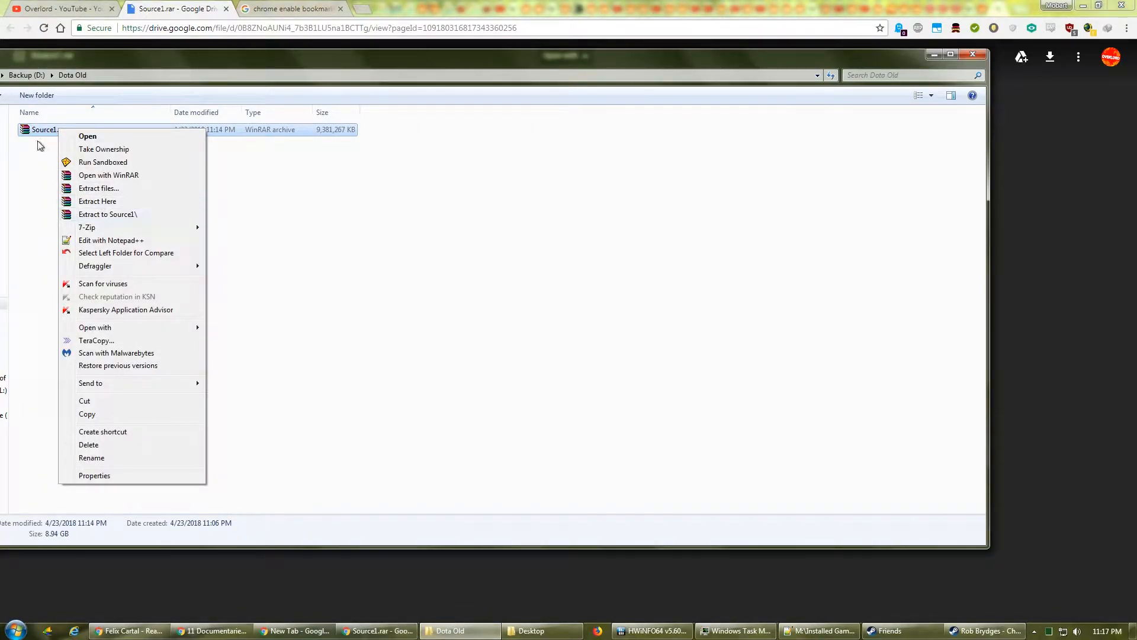
left_click(108, 175)
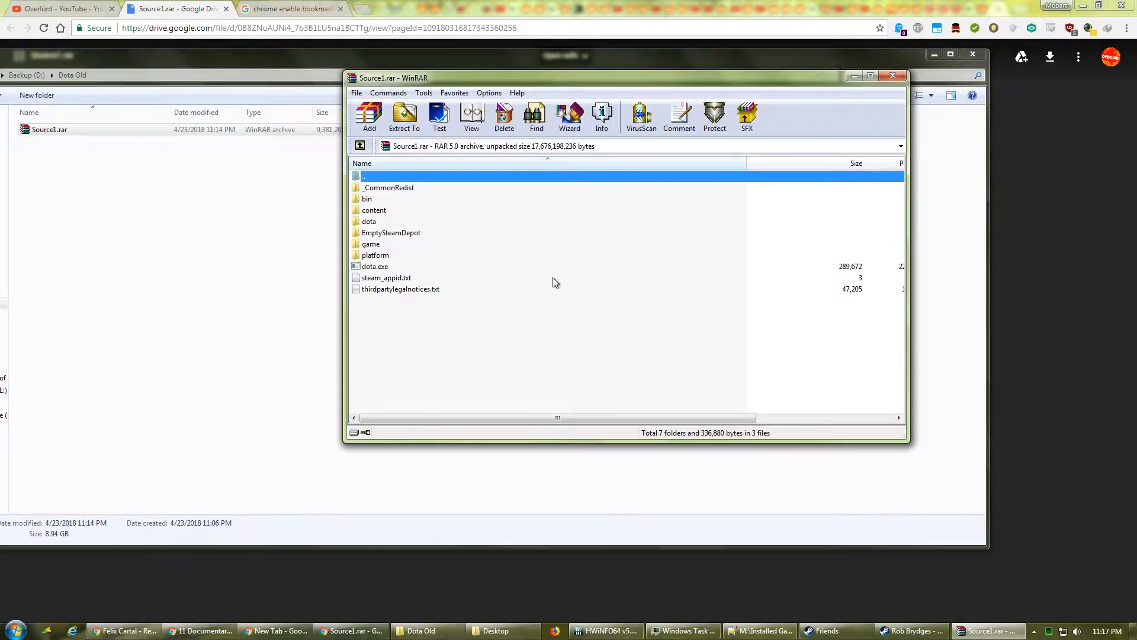
mouse_move(448, 253)
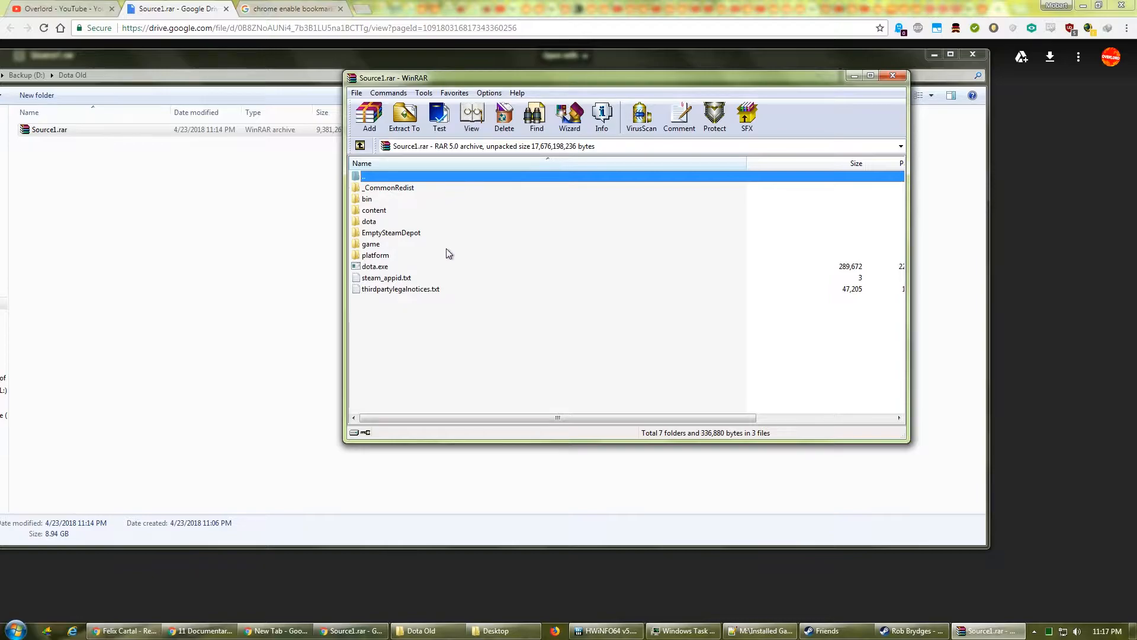
mouse_move(500, 254)
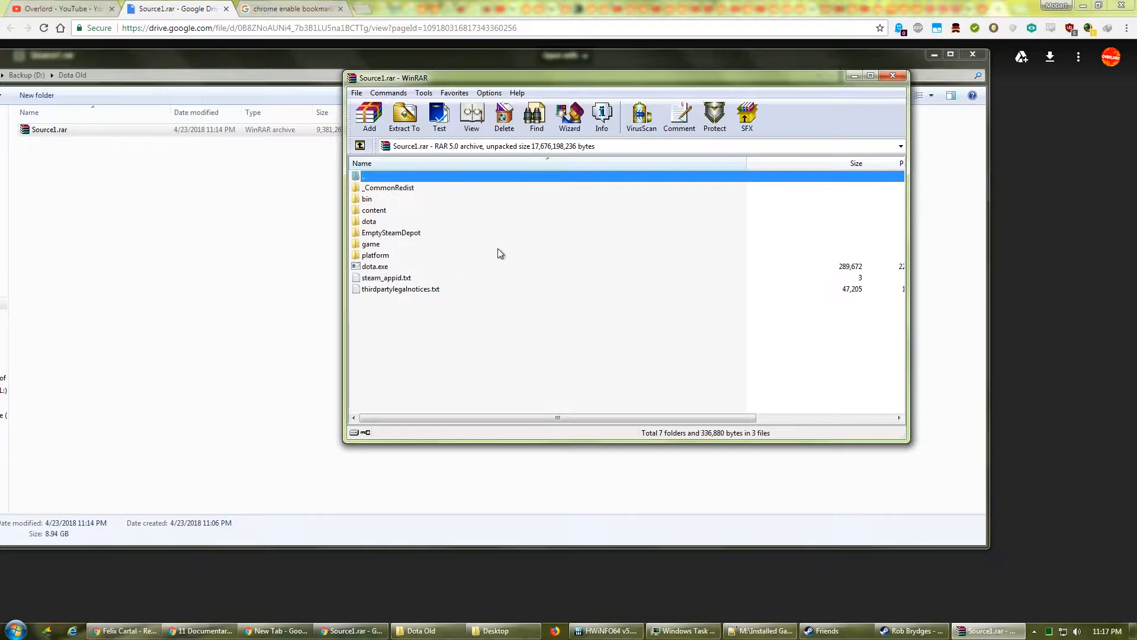
mouse_move(505, 240)
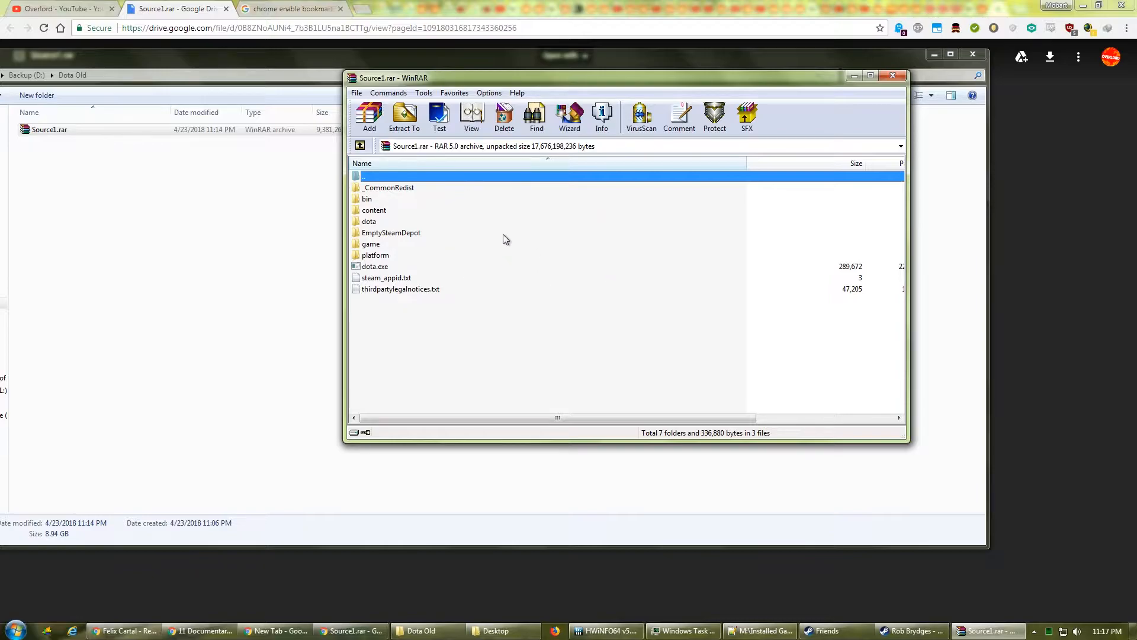
mouse_move(526, 244)
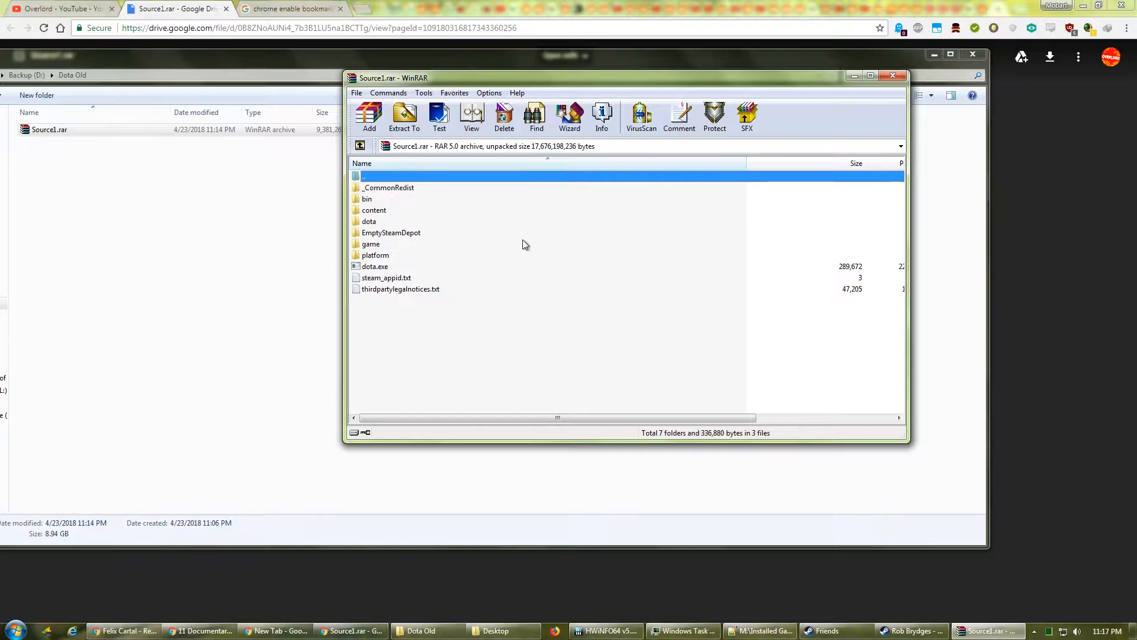
mouse_move(829, 138)
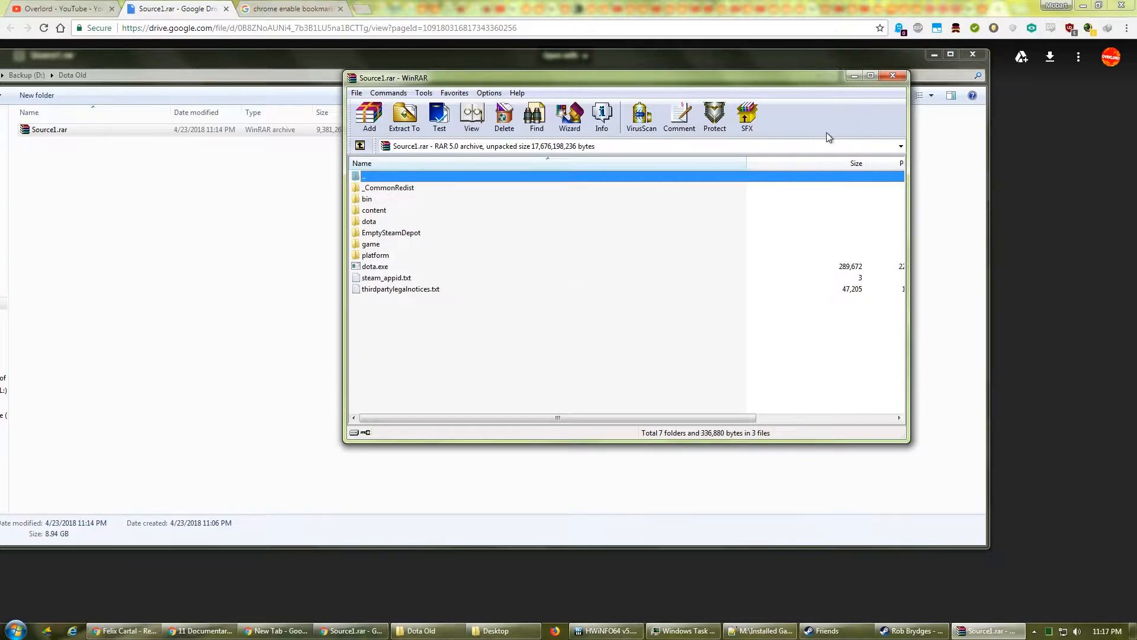
right_click(50, 129)
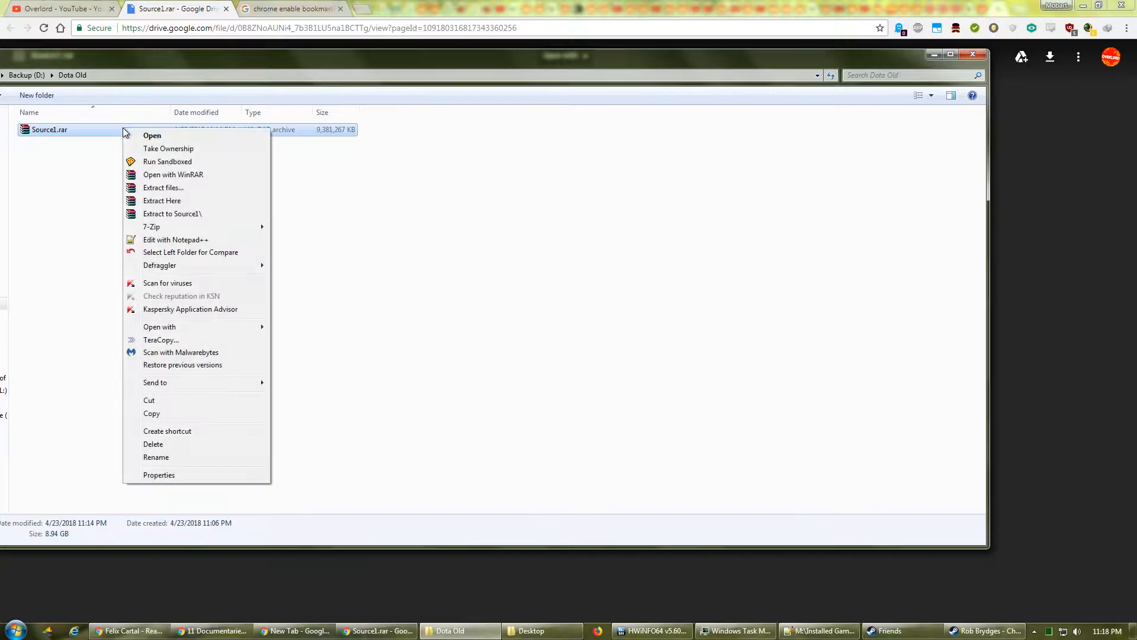
left_click(162, 200)
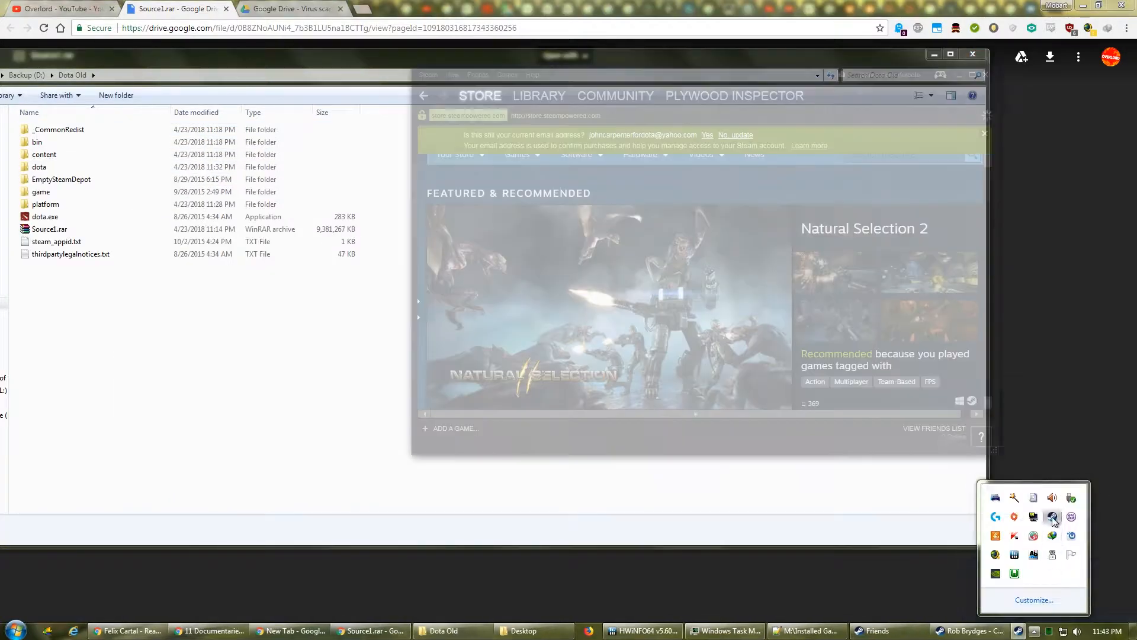
Browse Dota 2's local files from its Steam Library properties to reach dota 2 beta.
left_click(539, 95)
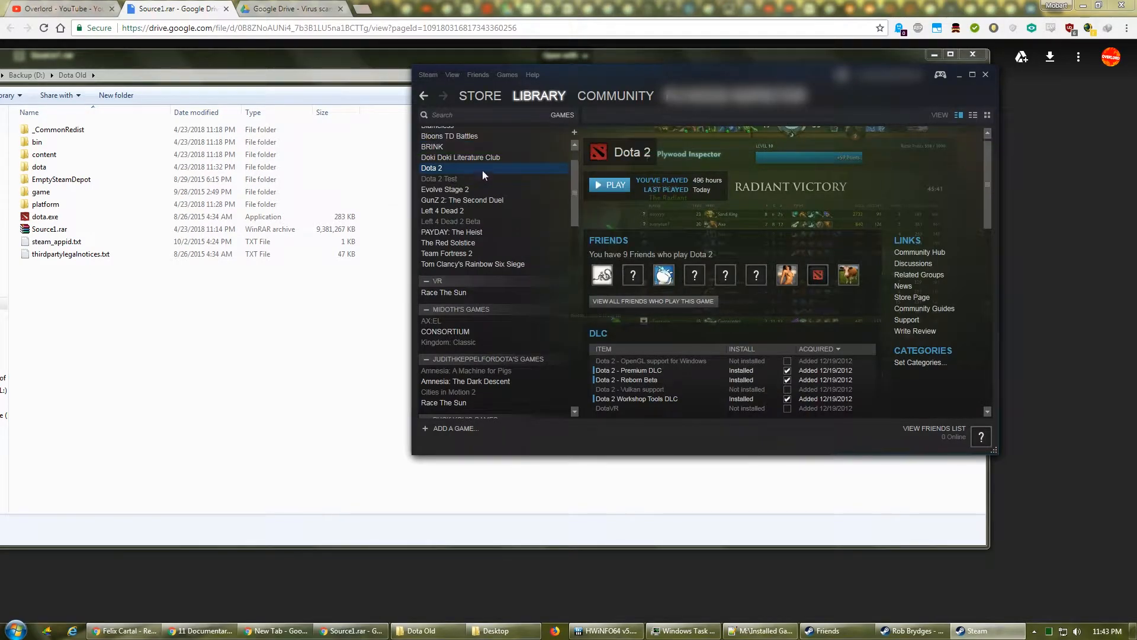
right_click(431, 168)
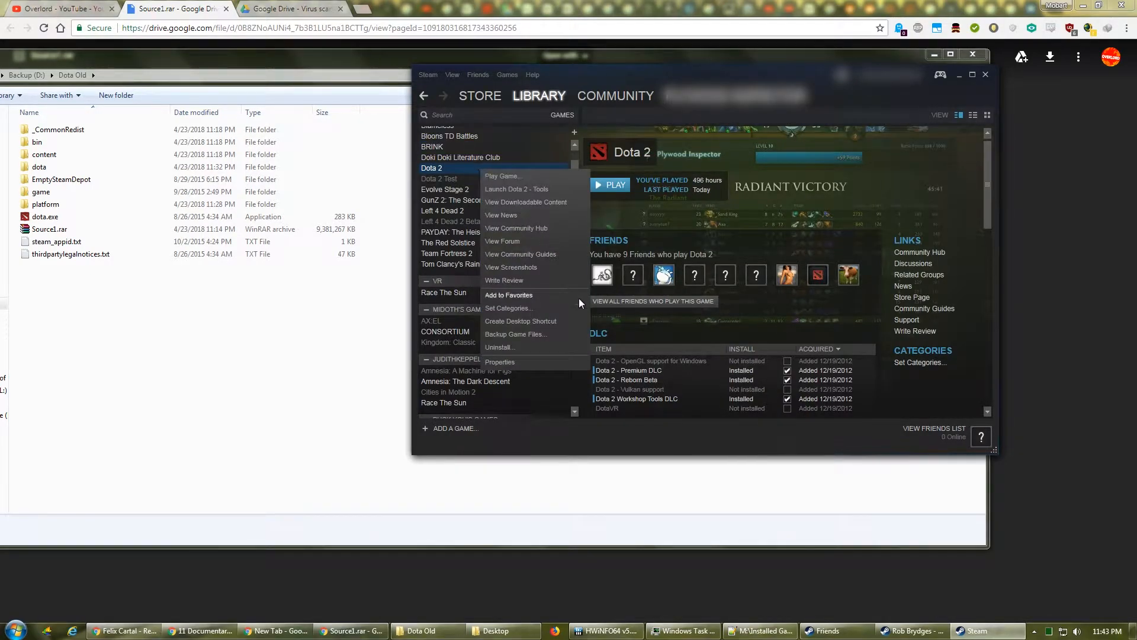
left_click(500, 361)
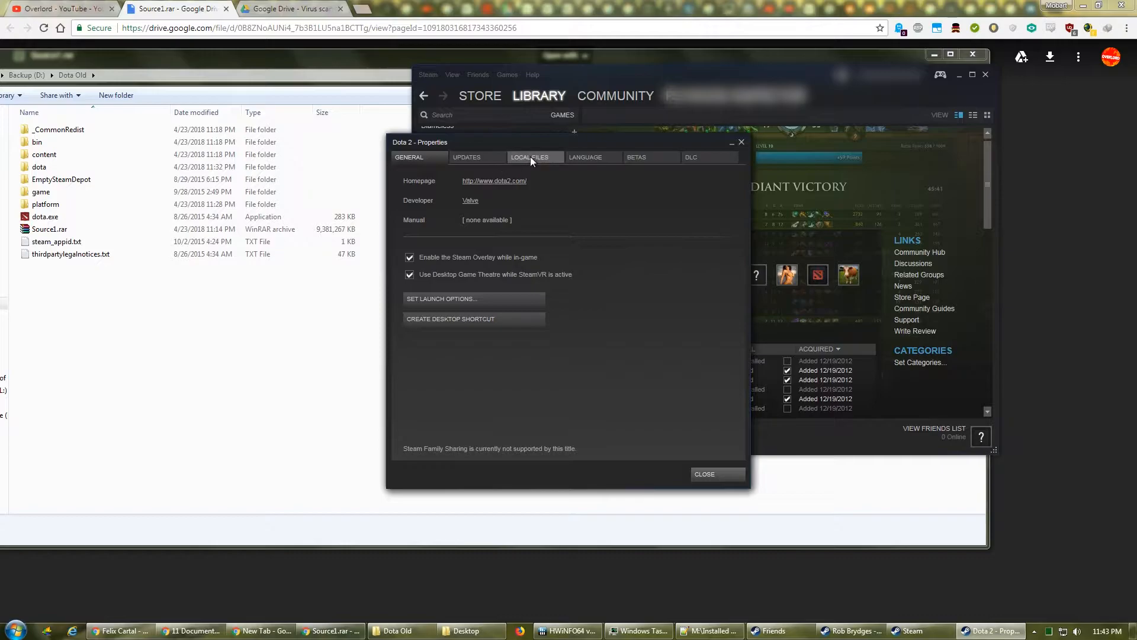
left_click(529, 157)
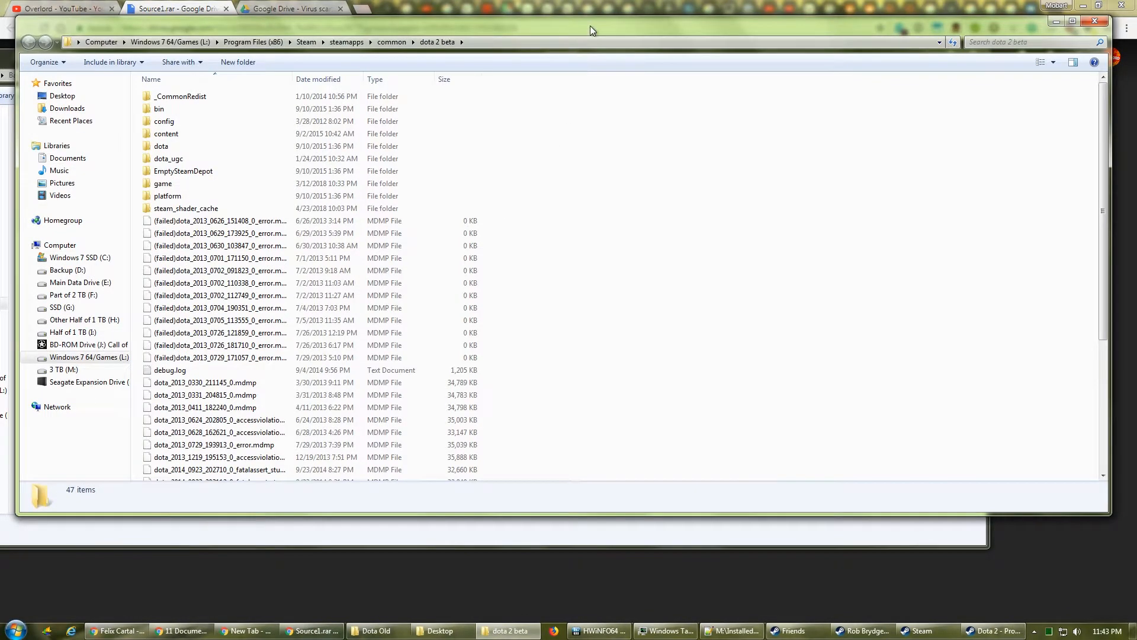
Copy the replays folder from the installed dota 2 beta\dota directory.
double_click(161, 146)
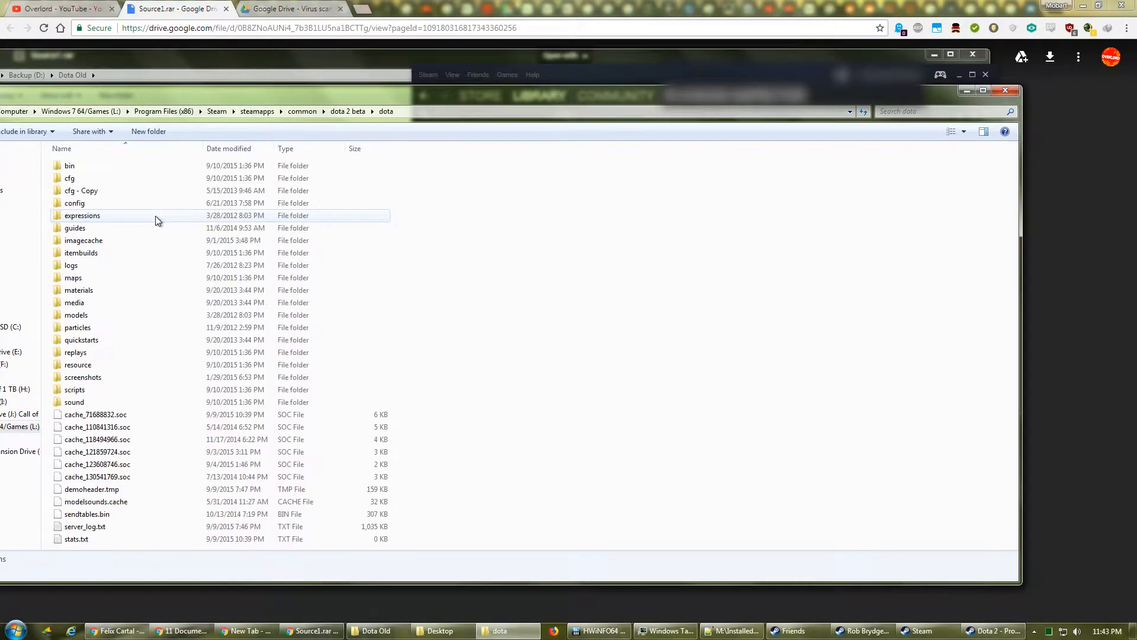
double_click(75, 352)
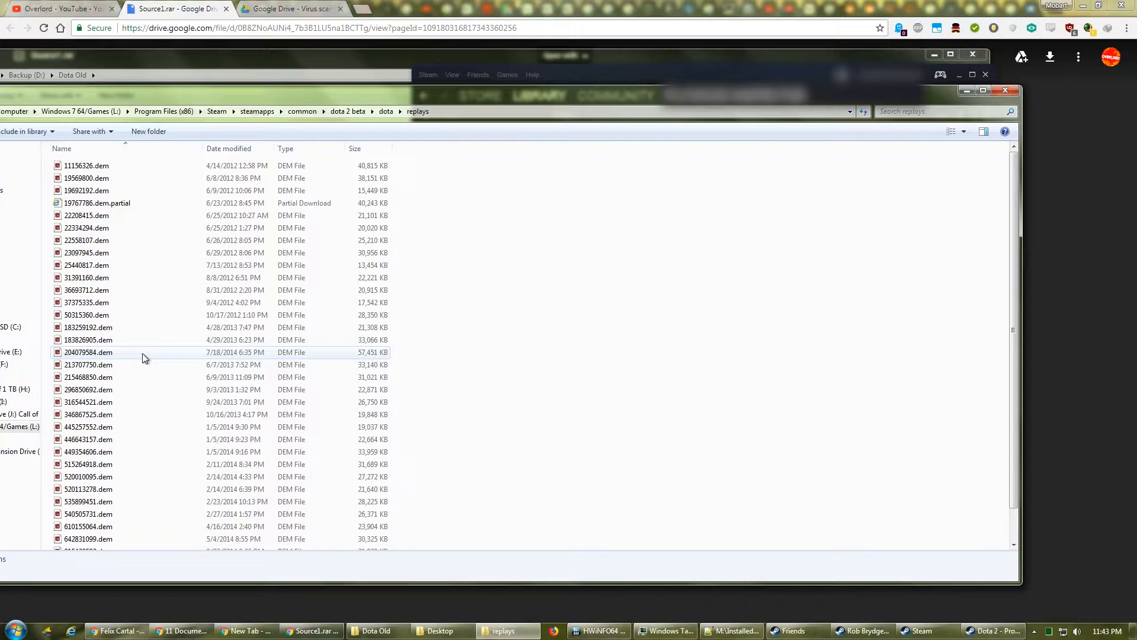
mouse_move(200, 165)
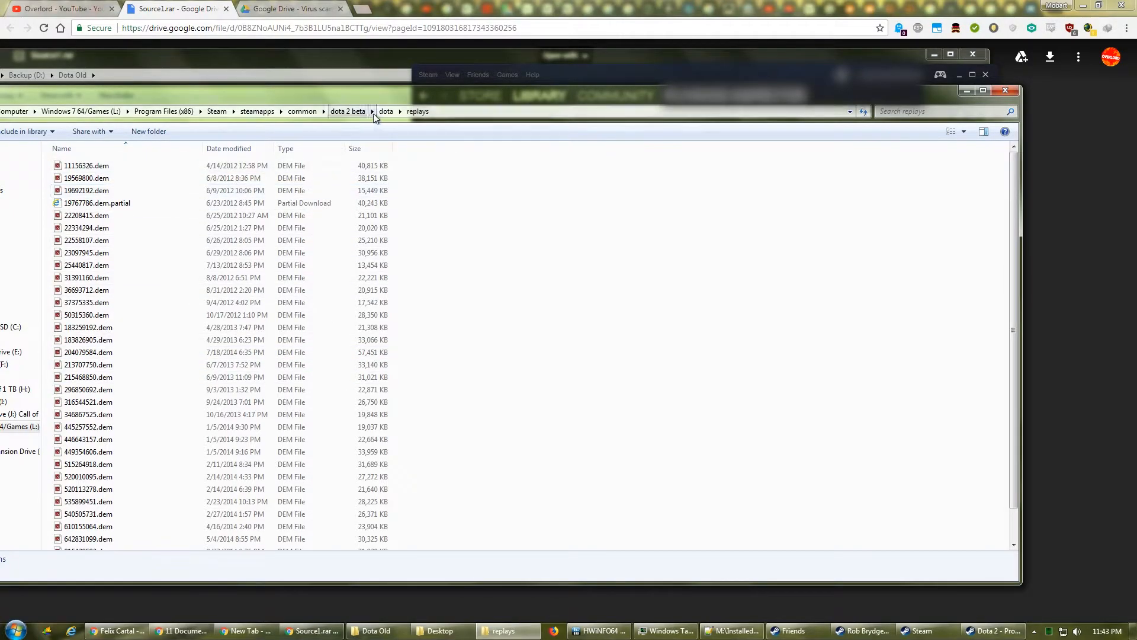
left_click(386, 111)
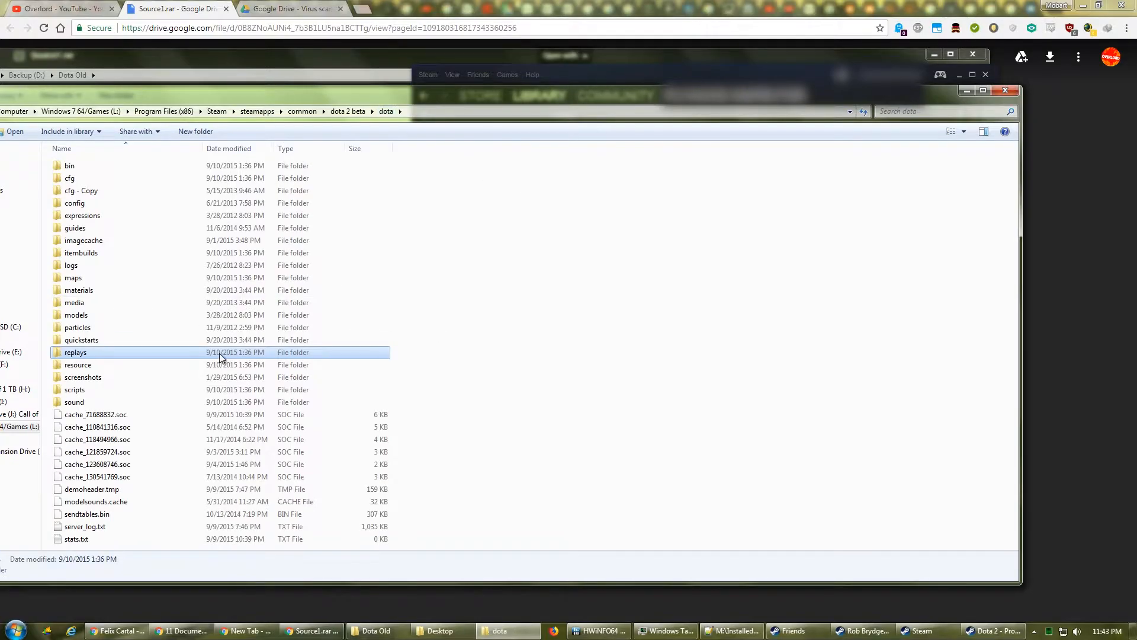
right_click(76, 351)
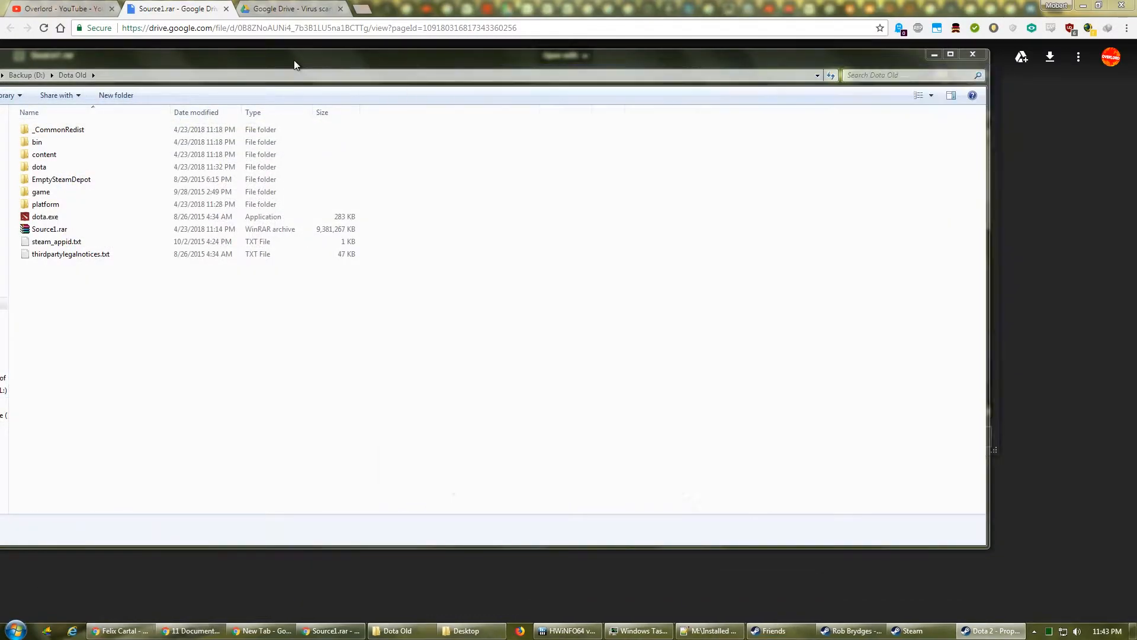
Paste the replays folder into Dota Old\dota and return to Dota Old.
double_click(39, 167)
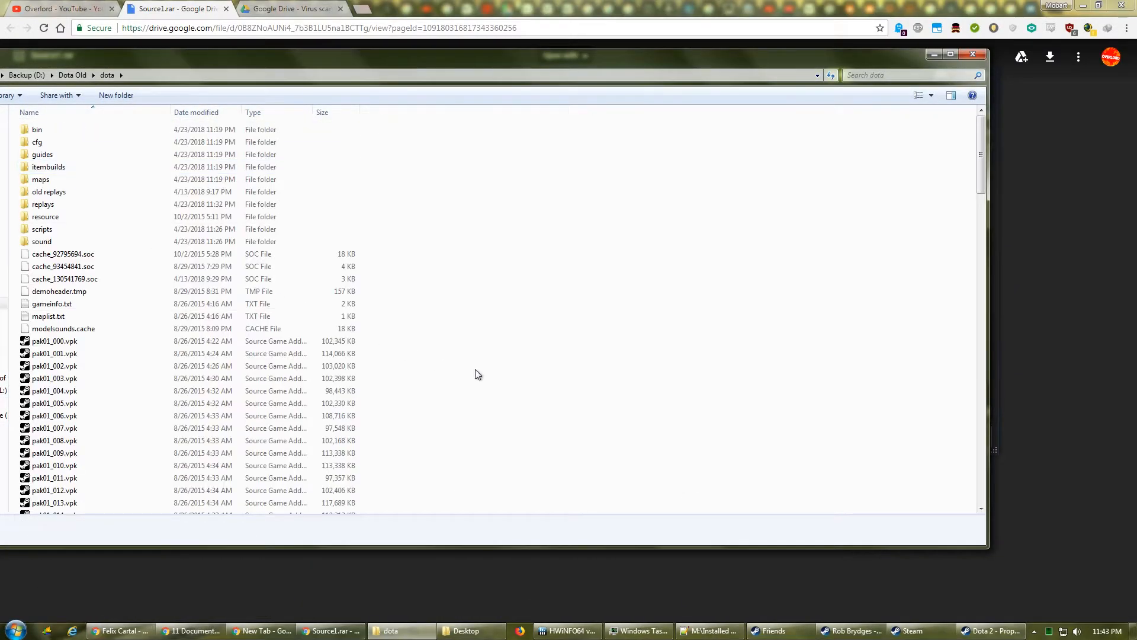
right_click(478, 375)
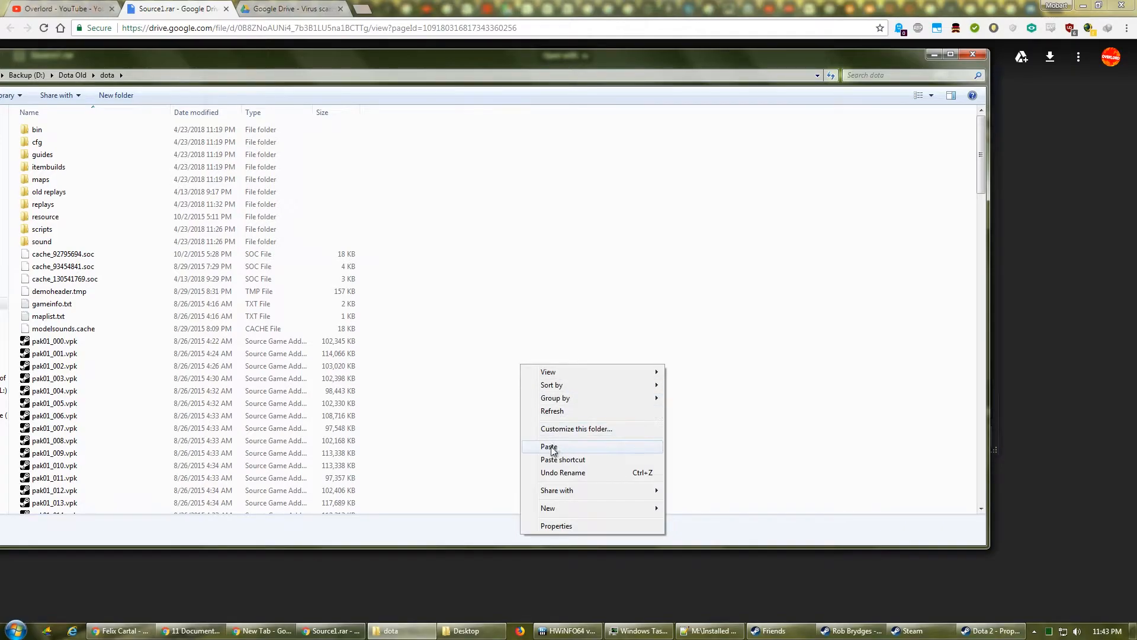
left_click(549, 446)
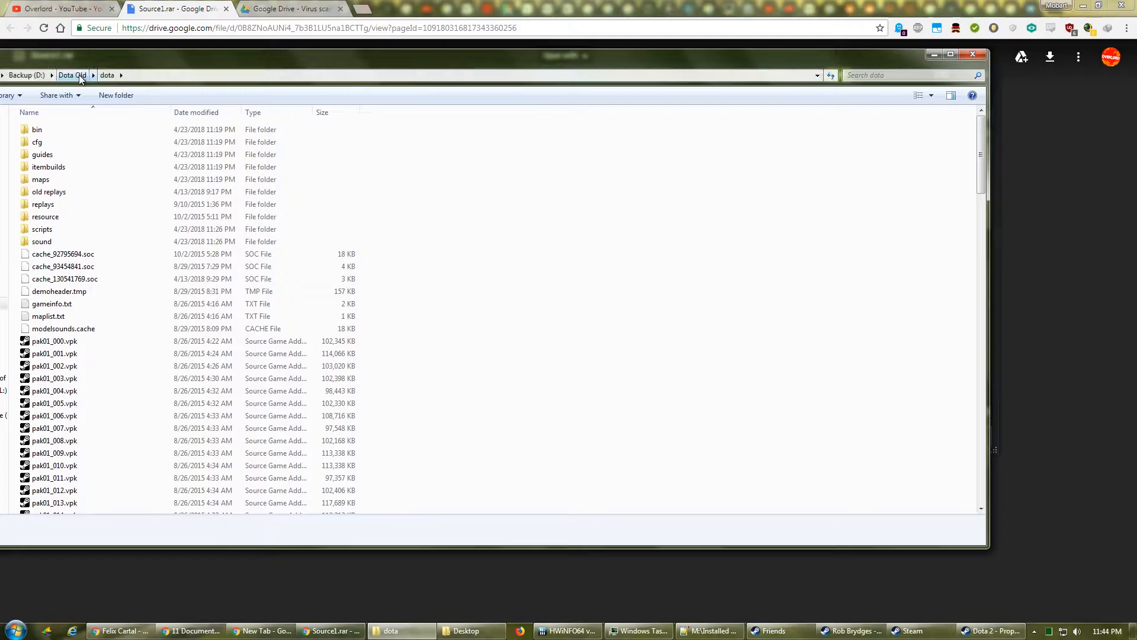
left_click(72, 75)
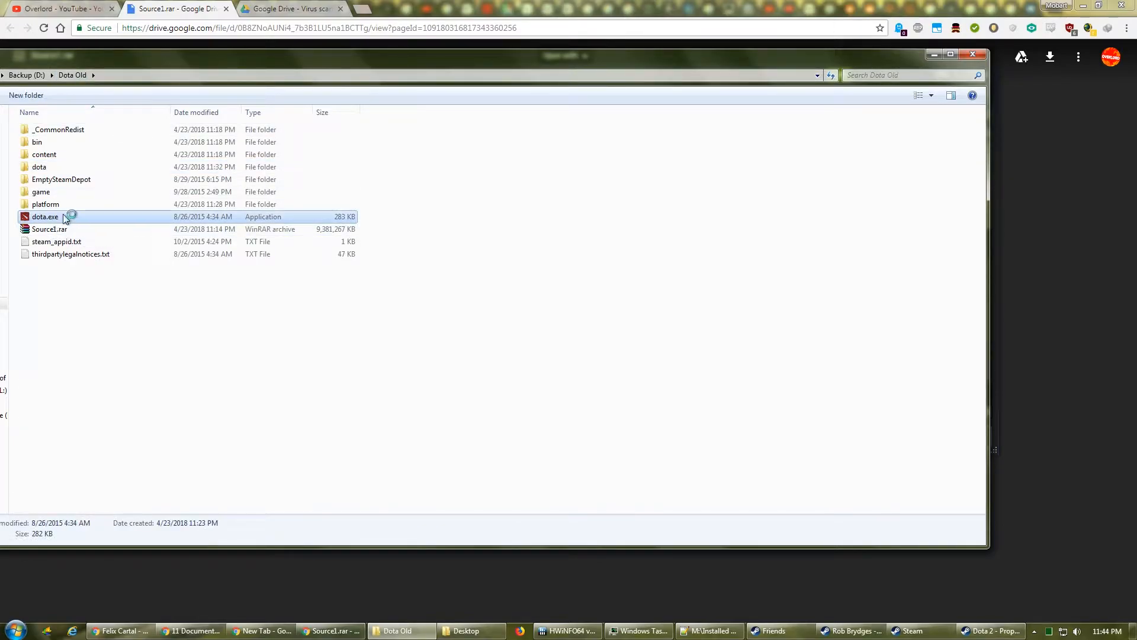
Launch the old dota.exe client, dismiss the warning, and set 1920x1080 borderless window.
double_click(45, 216)
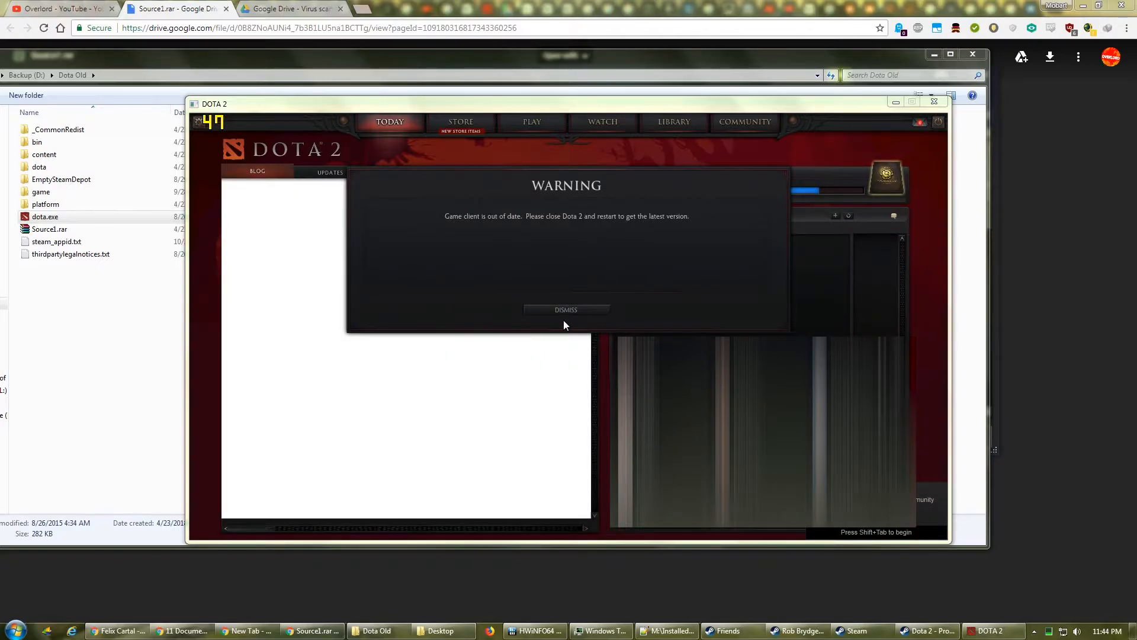
left_click(565, 310)
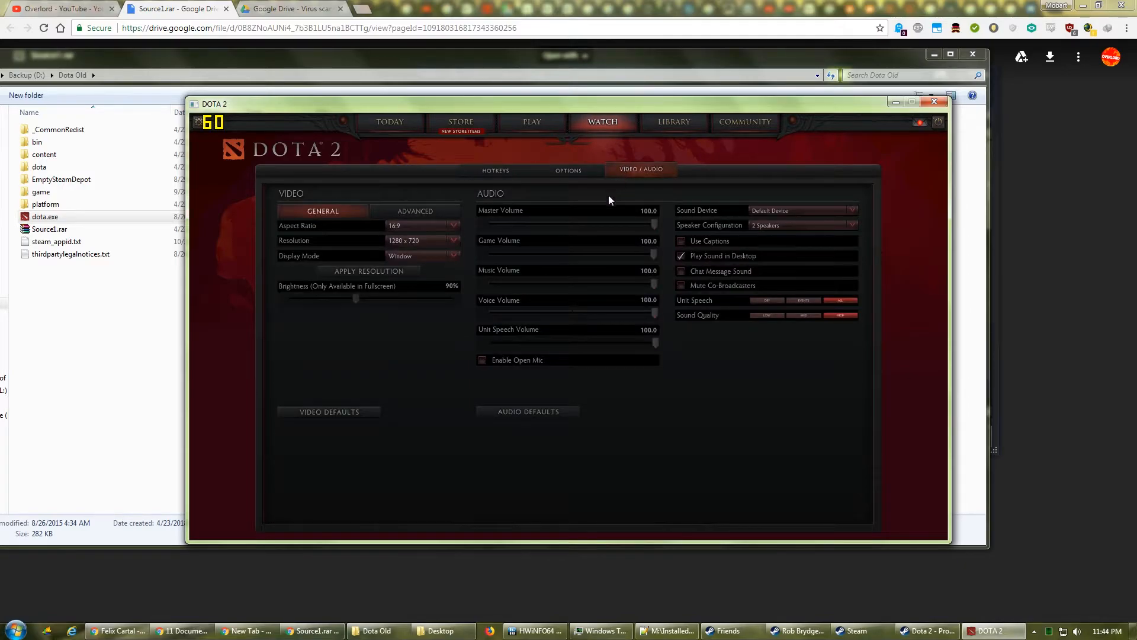
left_click(423, 240)
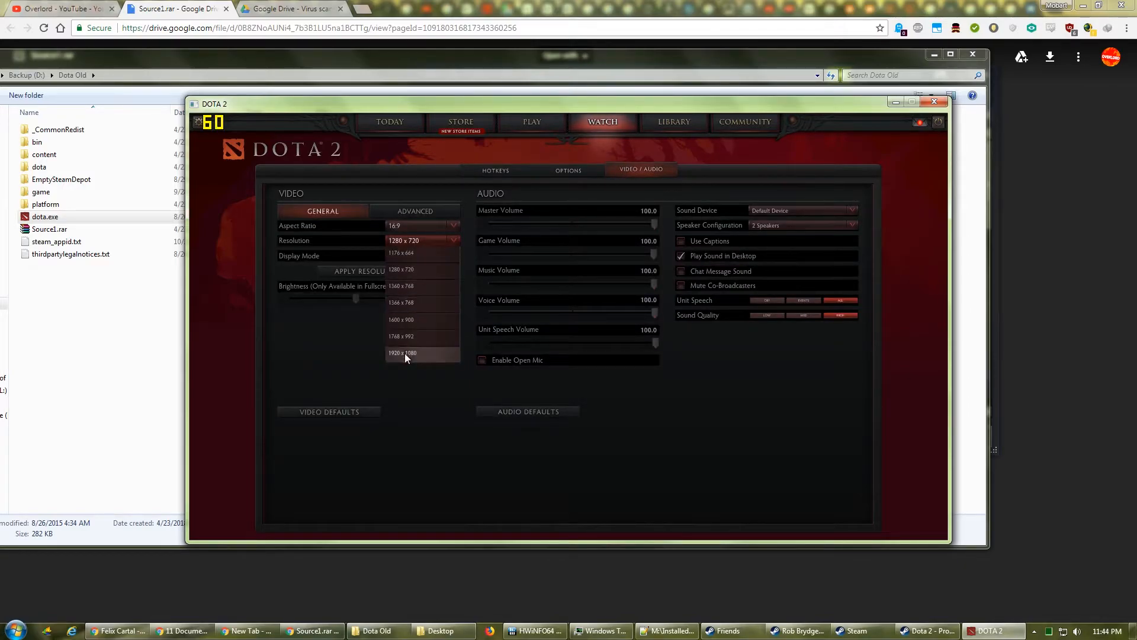
left_click(403, 353)
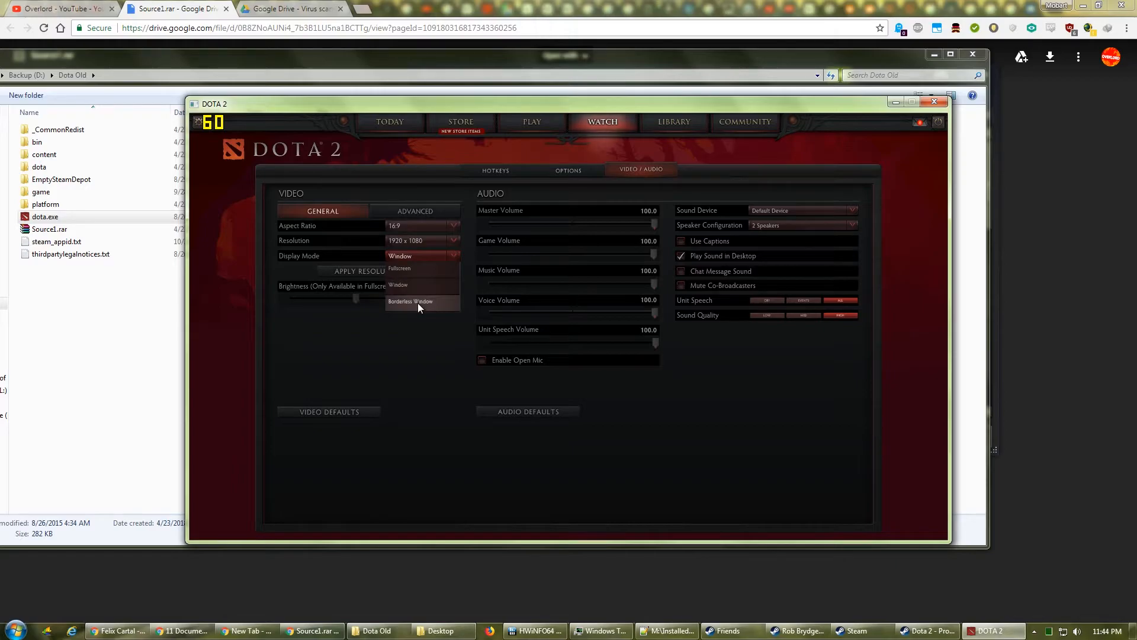
left_click(411, 301)
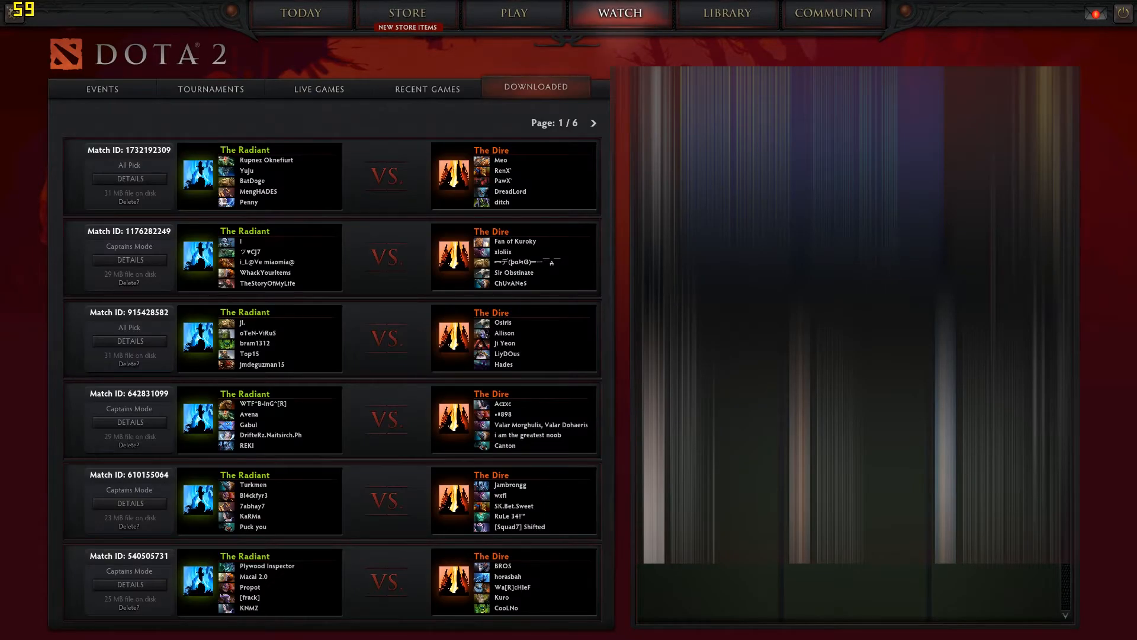
mouse_move(130, 178)
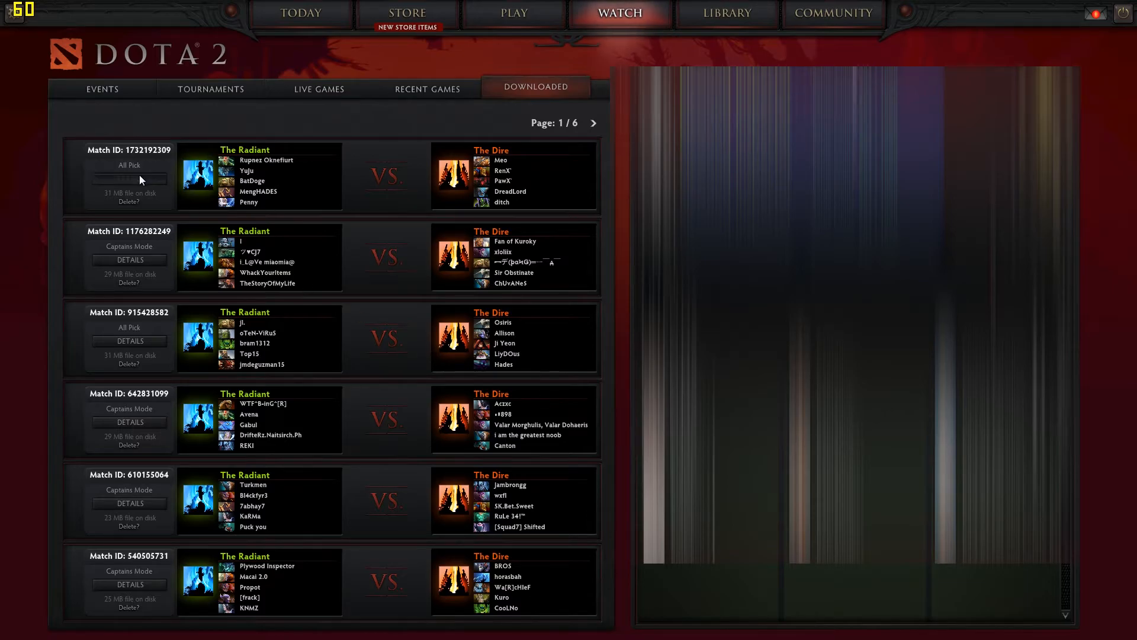
left_click(129, 179)
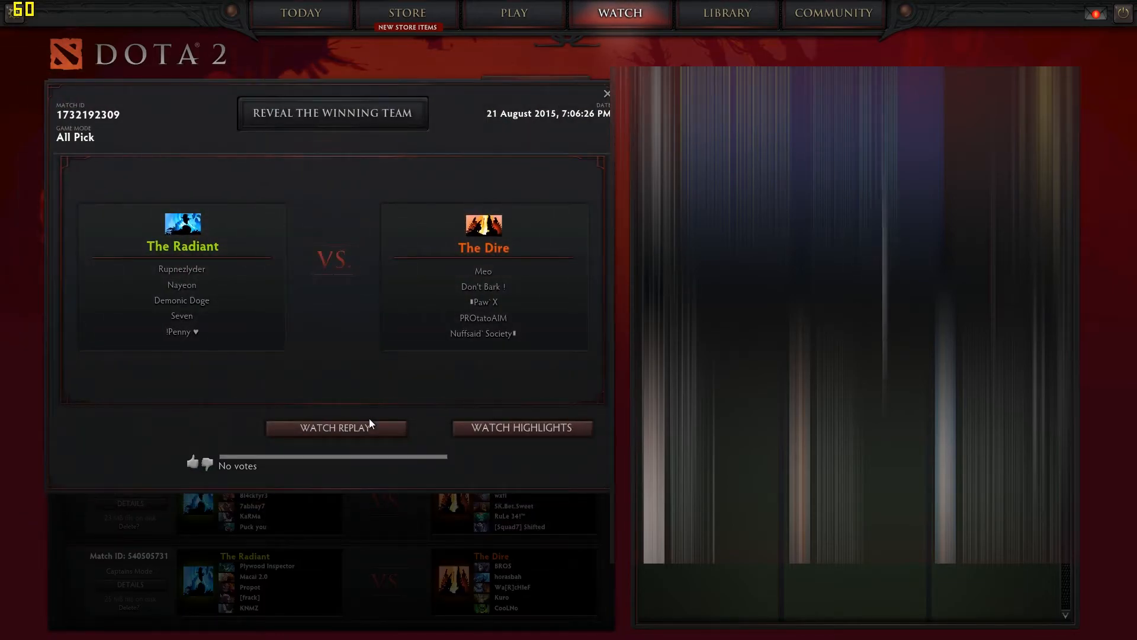
left_click(335, 428)
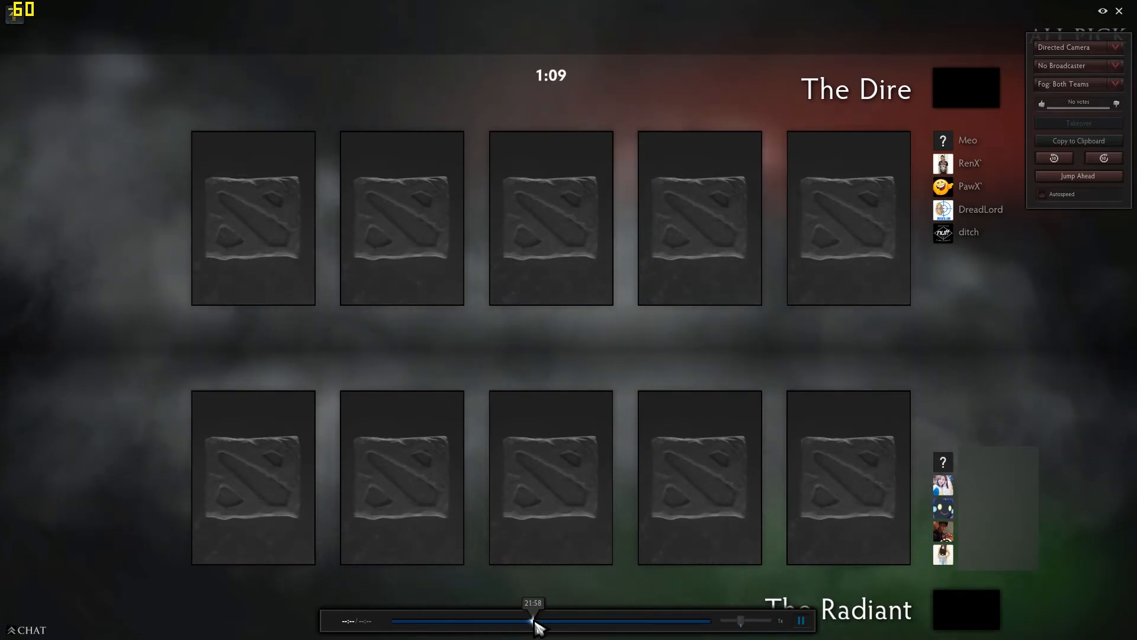
mouse_move(769, 519)
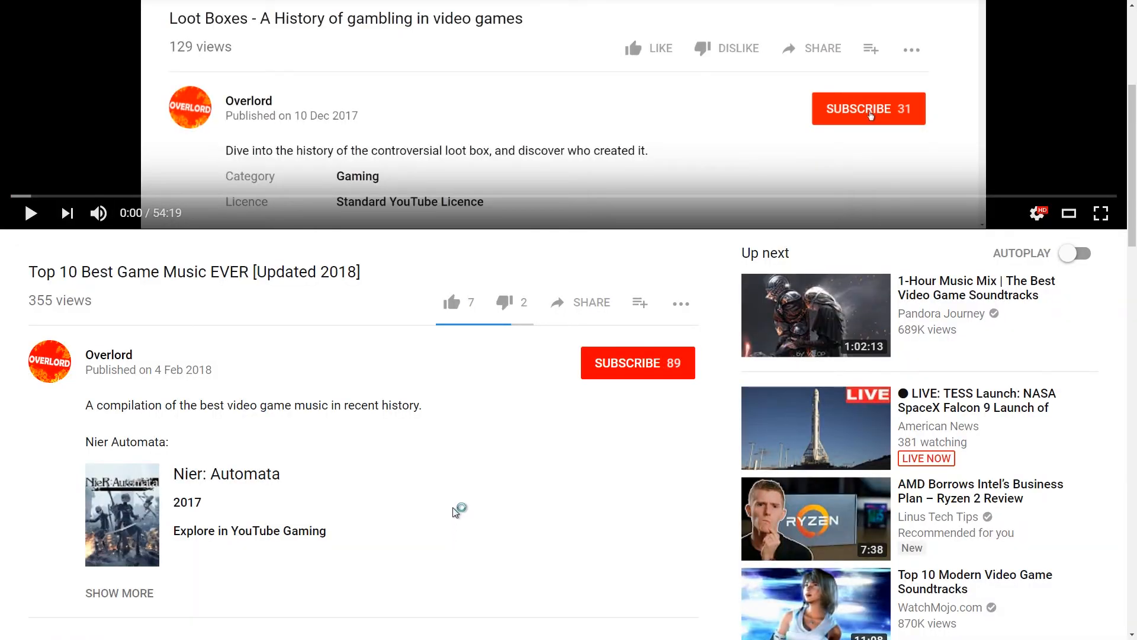
left_click(452, 302)
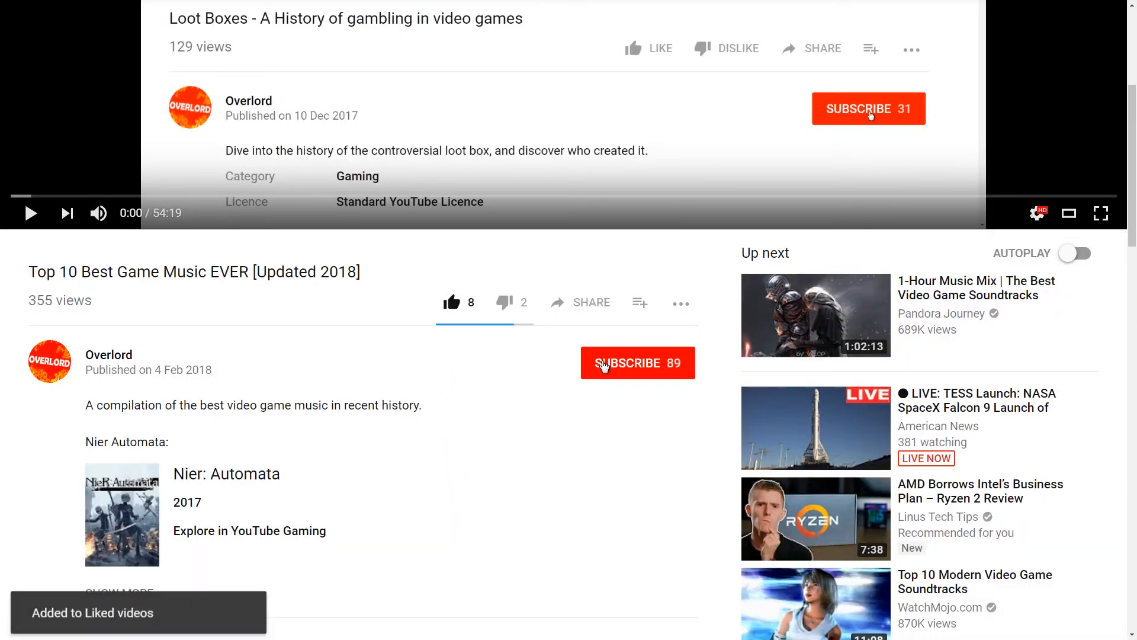
left_click(637, 362)
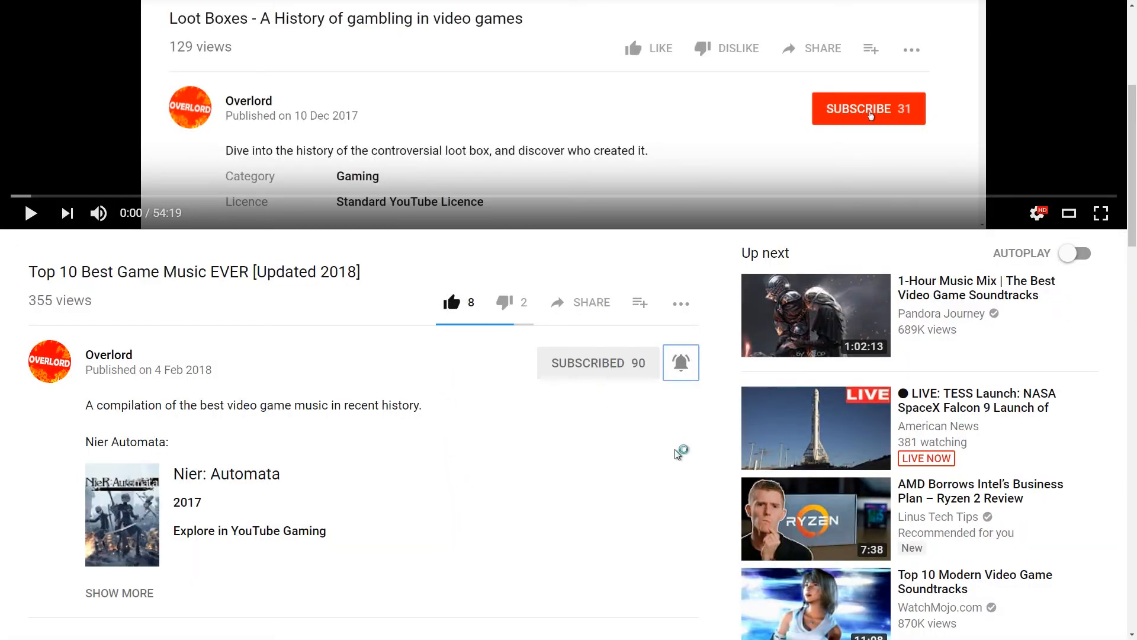